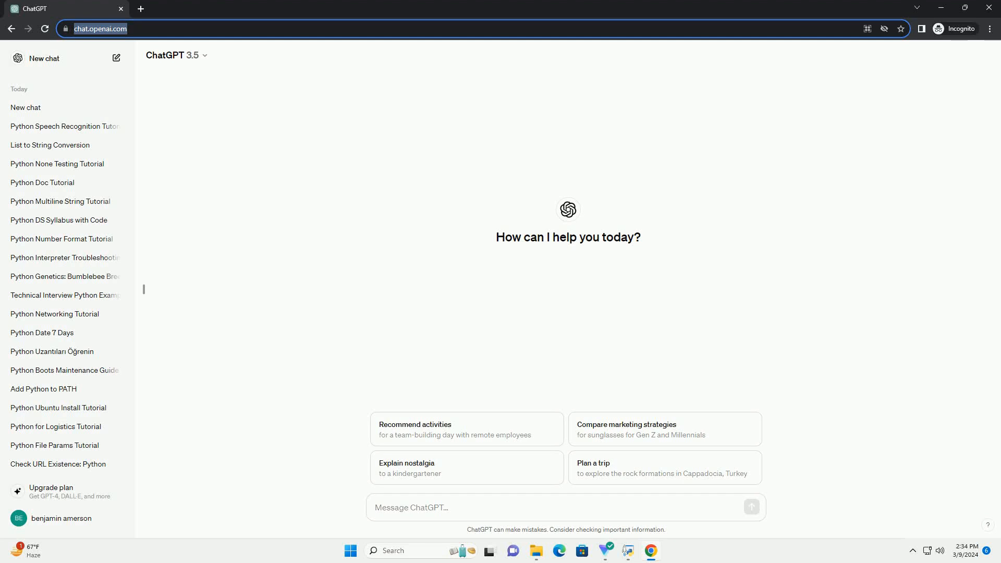
# Step: Request a Python game-coding tutorial with code examples in the message box
pyautogui.click(564, 508)
pyautogui.write('write an informative tutorial about coding games in python pdf with code example')
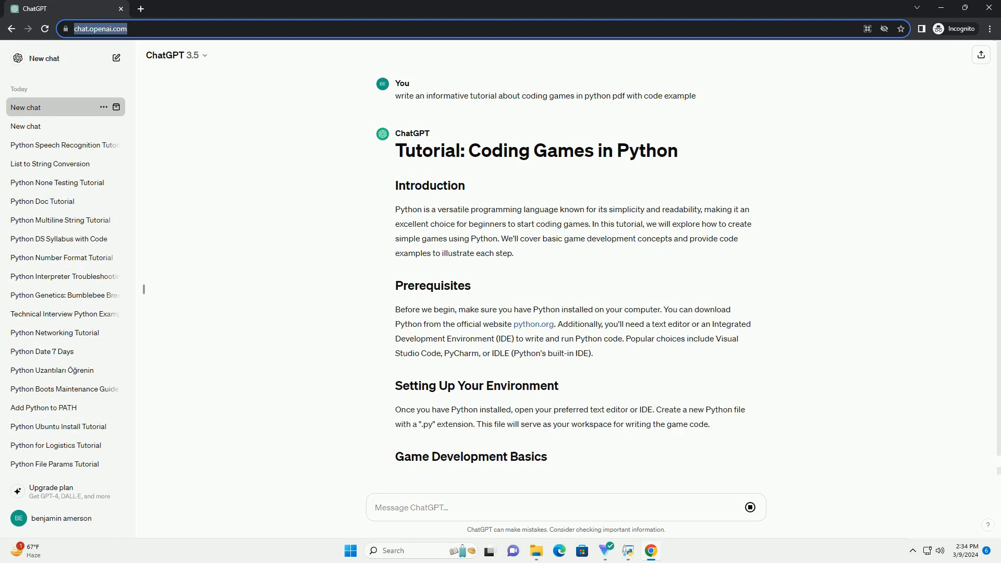
# Step: Scroll through the streaming tutorial down to the simple Pygame example code
pyautogui.scroll(-3)
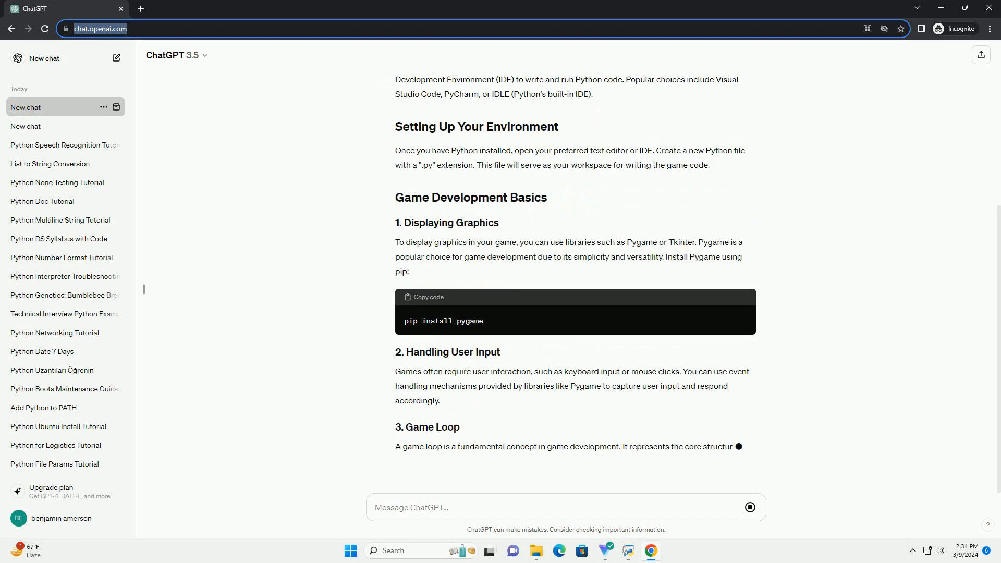
pyautogui.scroll(-3)
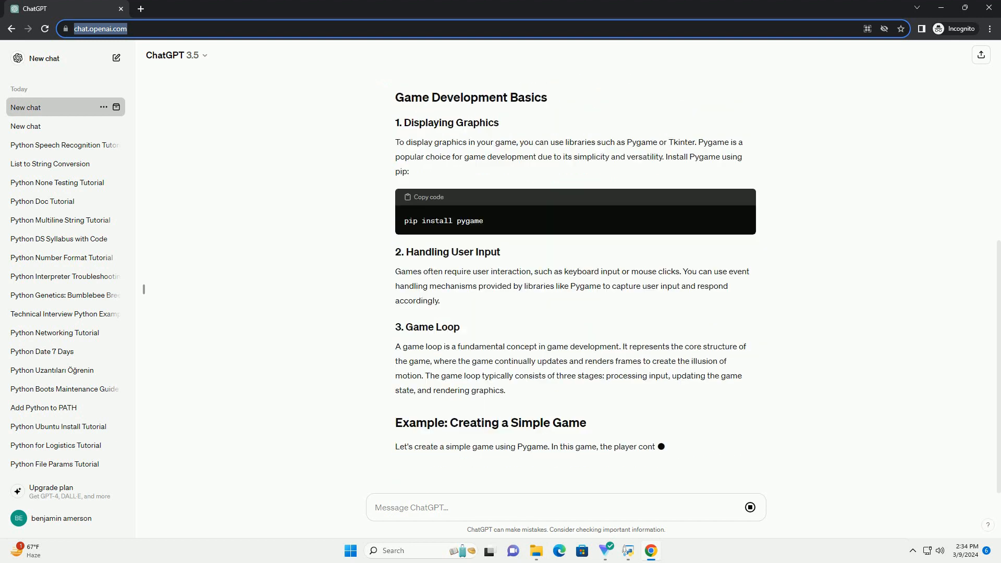
pyautogui.scroll(-3)
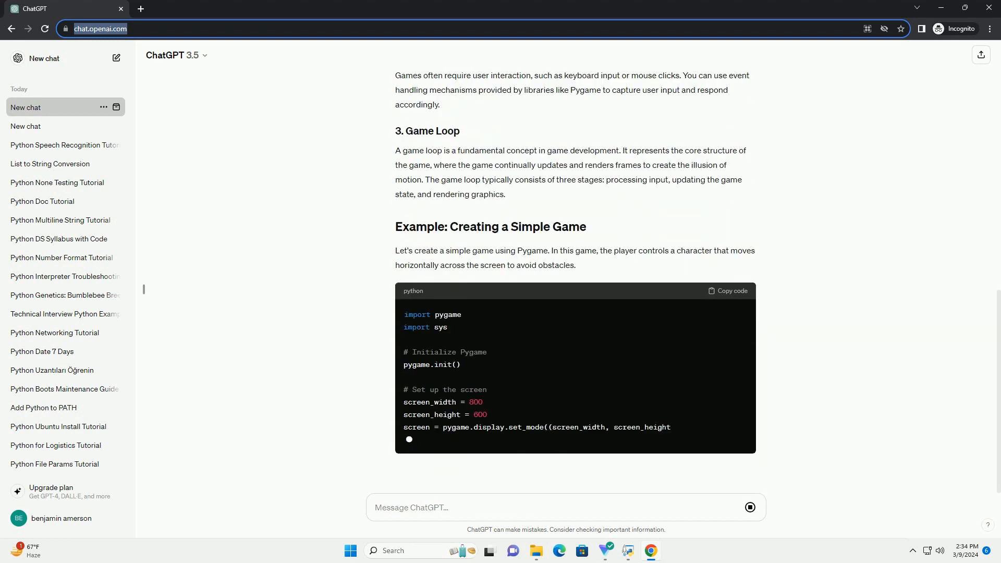
pyautogui.scroll(-3)
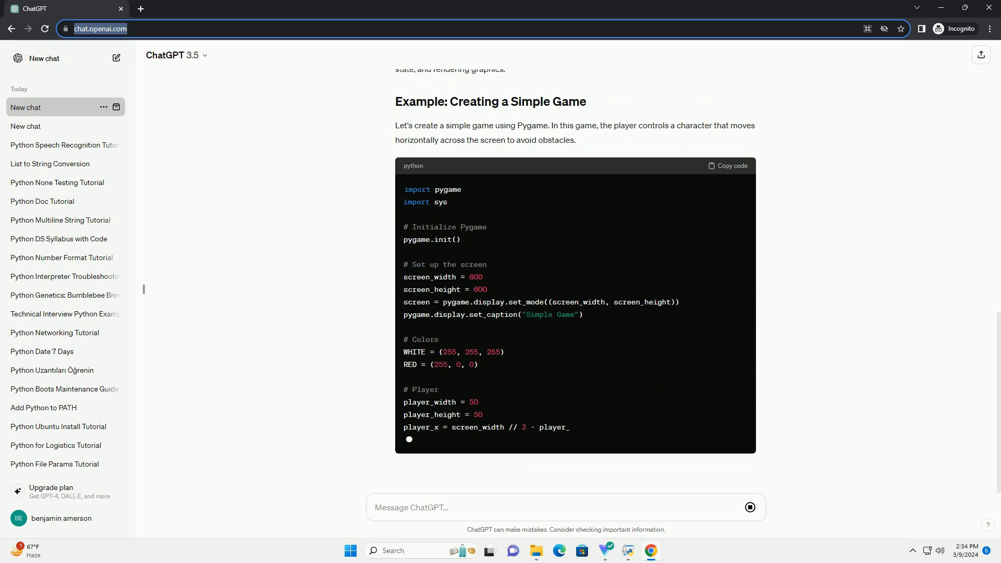